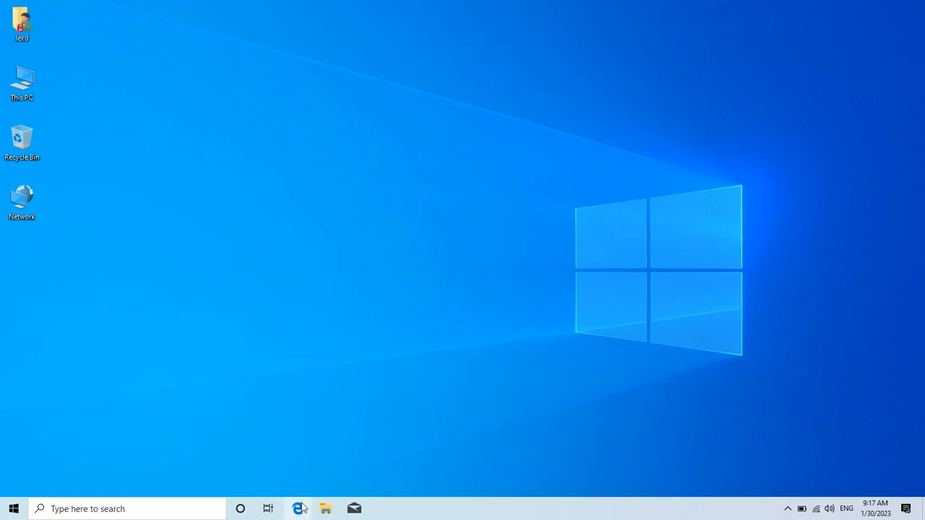
Step: Launch Edge from the taskbar and navigate to google.com
{"action": "left_click", "coordinate": [298, 509]}
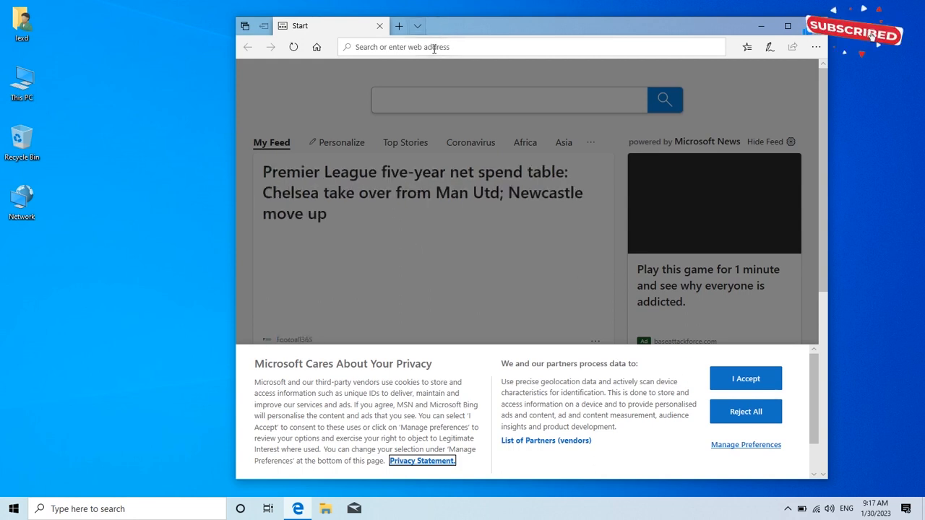
{"action": "type", "text": "google.com/"}
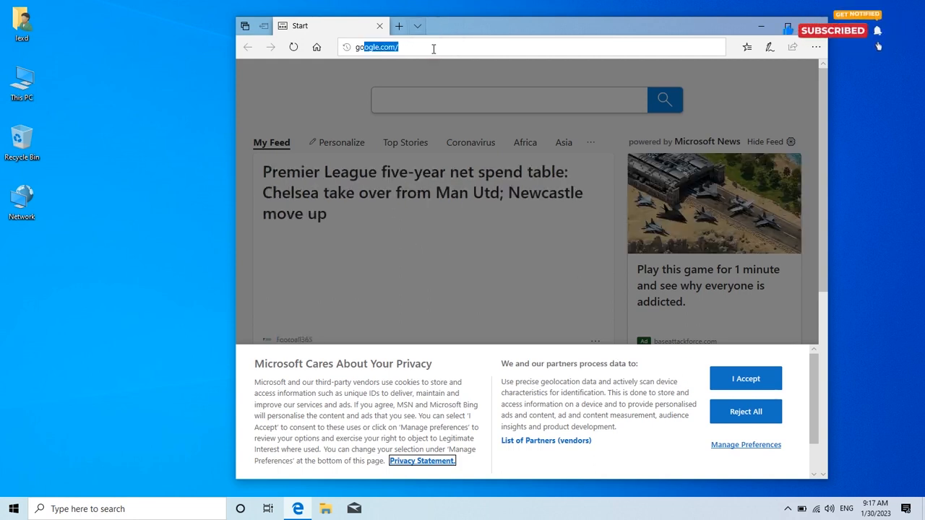
{"action": "left_click", "coordinate": [434, 46]}
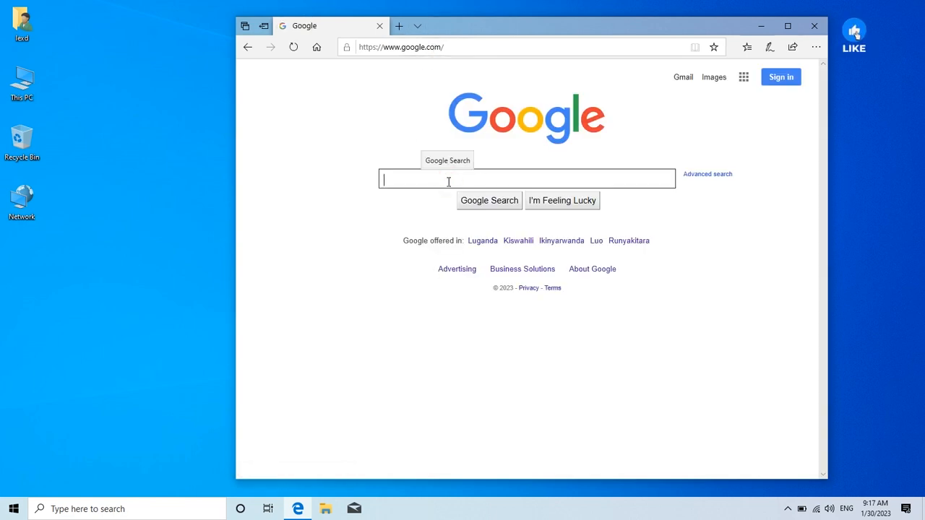
Step: Search Google for 'google chrome' to find the Chrome download page
{"action": "type", "text": "google ch"}
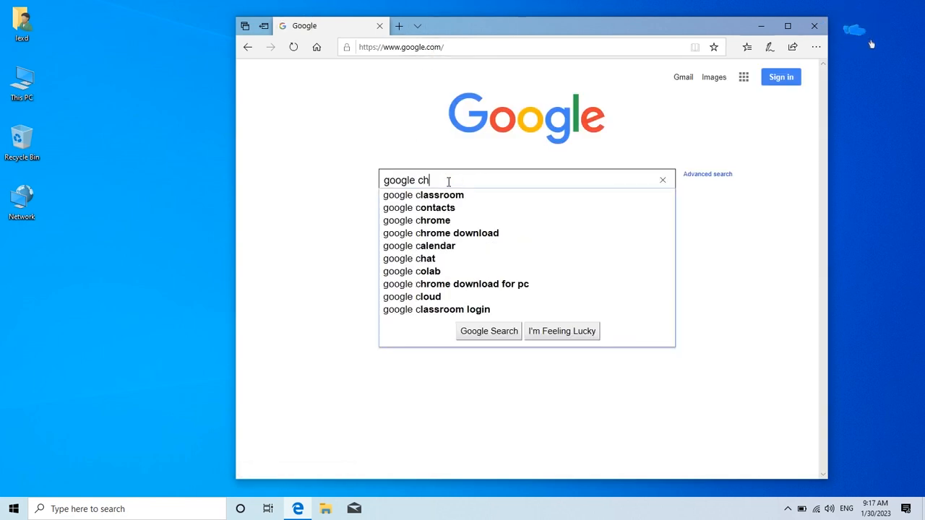
{"action": "type", "text": "rome"}
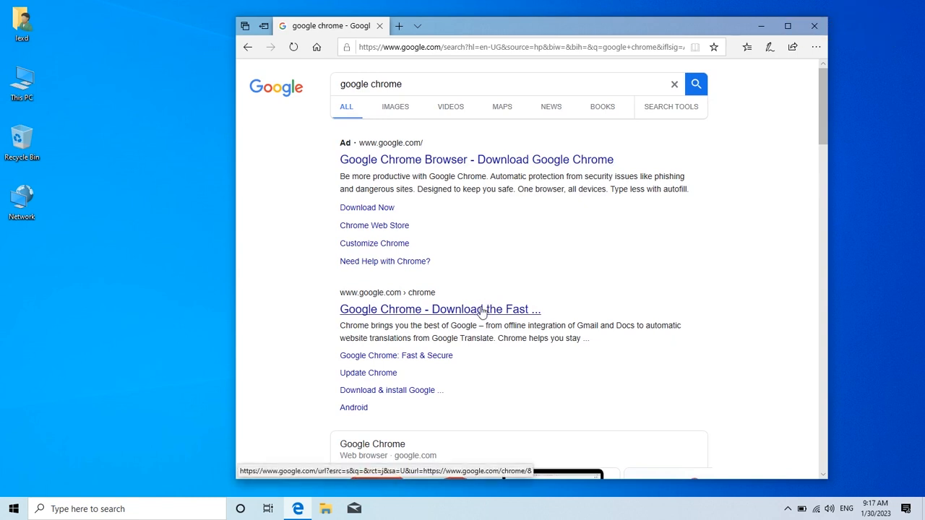
{"action": "mouse_move", "coordinate": [483, 312]}
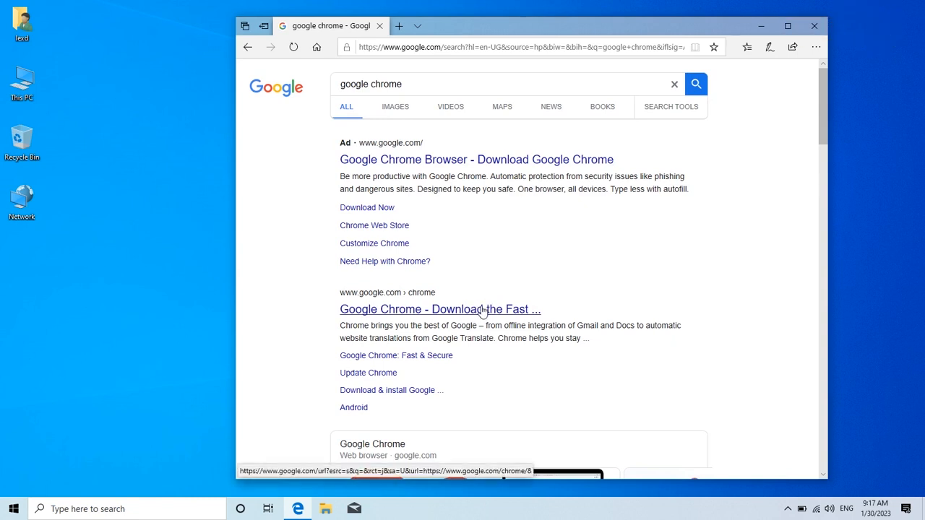
Step: Go to the official google.com/chrome result and start the Chrome download, reaching the thank-you page
{"action": "left_click", "coordinate": [440, 310]}
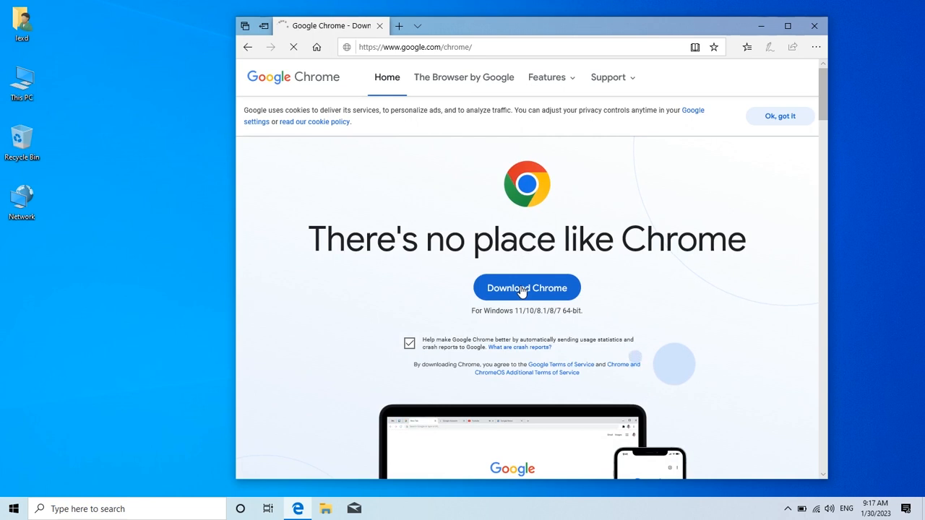
{"action": "left_click", "coordinate": [526, 286]}
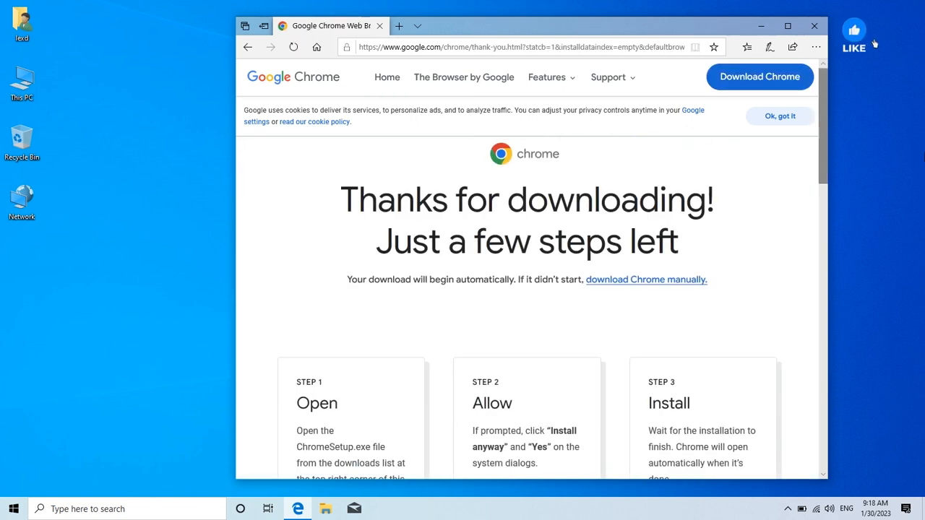
{"action": "scroll", "scroll_direction": "down", "scroll_amount": 3}
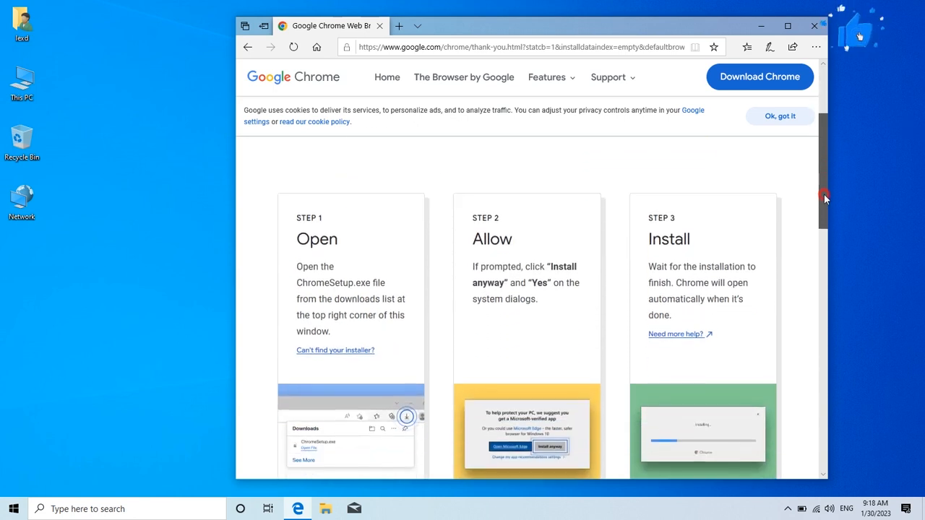
{"action": "scroll", "scroll_direction": "down", "scroll_amount": 3}
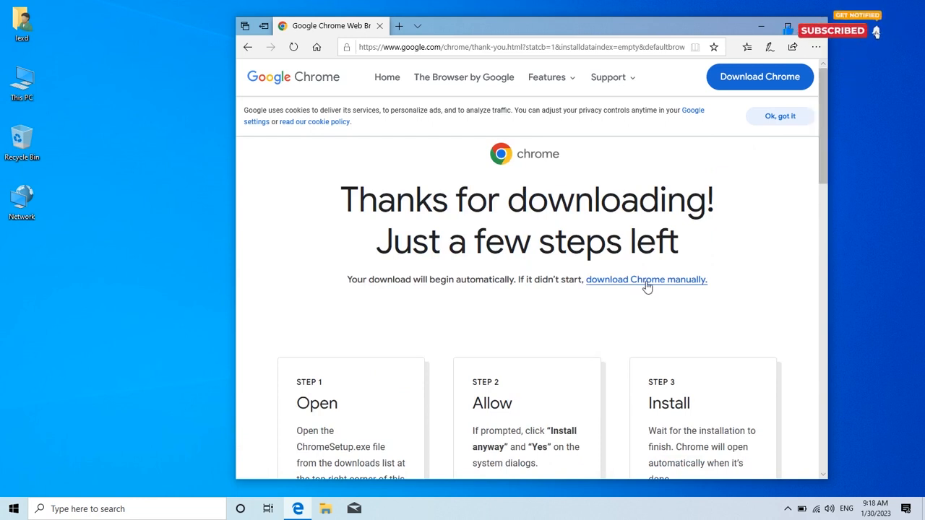
Step: Download ChromeSetup.exe (1.4 MB) manually and run it from the Edge download bar
{"action": "left_click", "coordinate": [645, 281]}
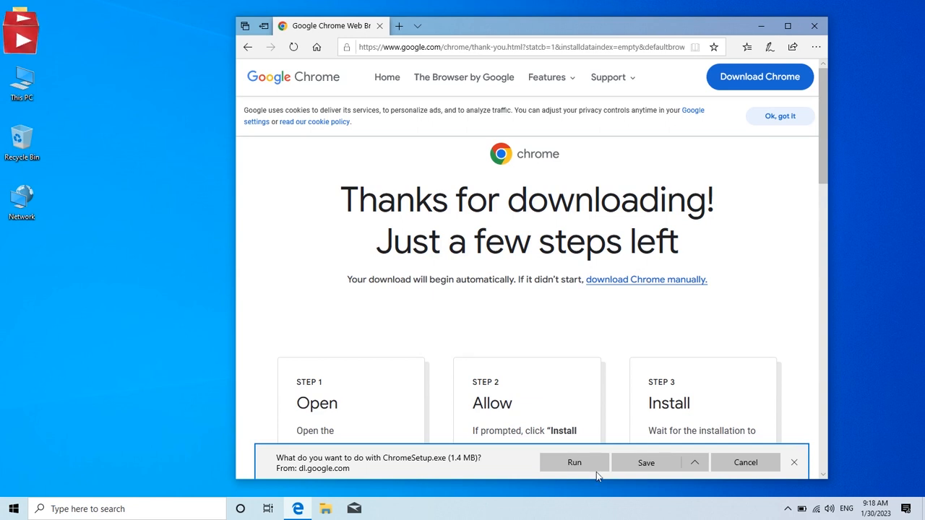
{"action": "left_click", "coordinate": [575, 462]}
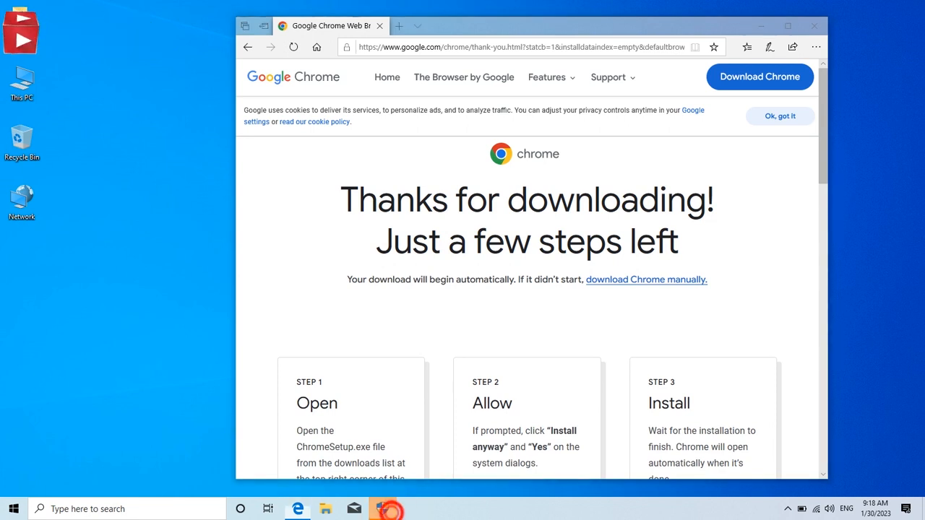
Step: Allow the installer in the UAC prompt and let Chrome finish downloading and installing
{"action": "left_click", "coordinate": [388, 509]}
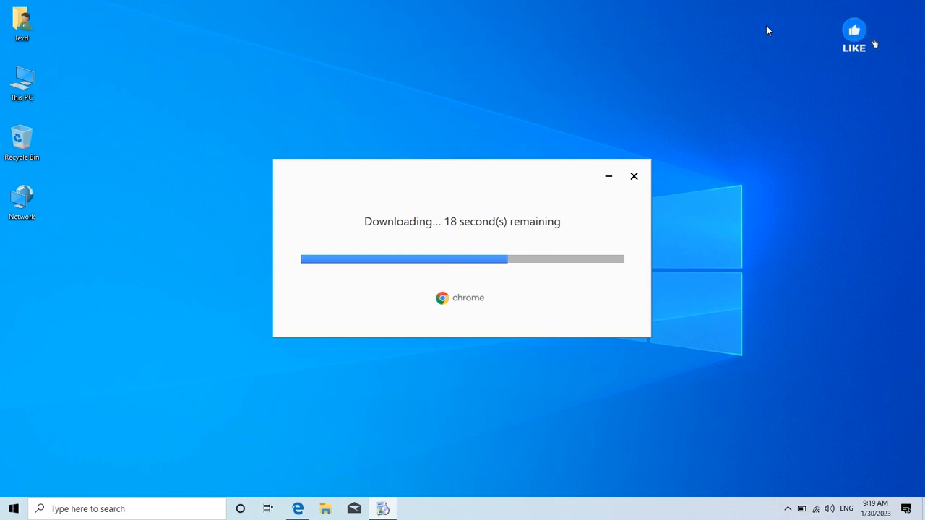
{"action": "left_click", "coordinate": [853, 35]}
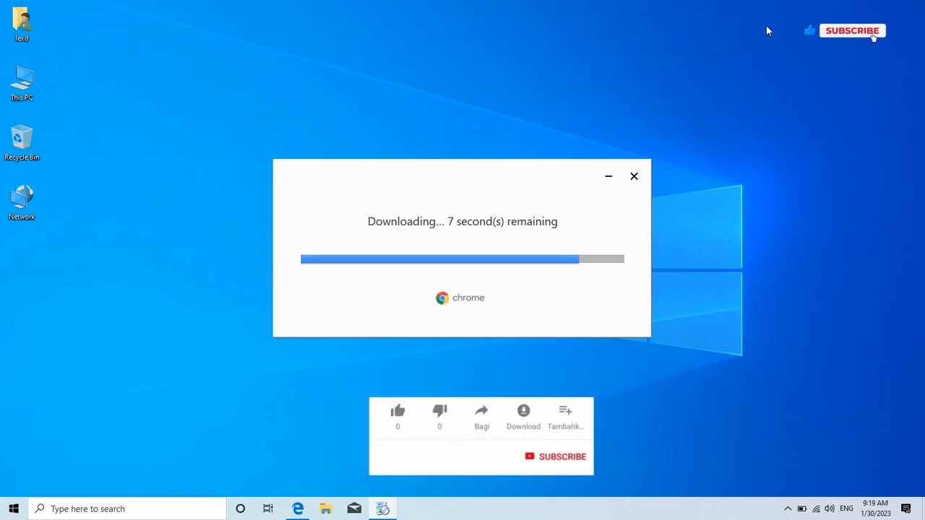
{"action": "left_click", "coordinate": [397, 411]}
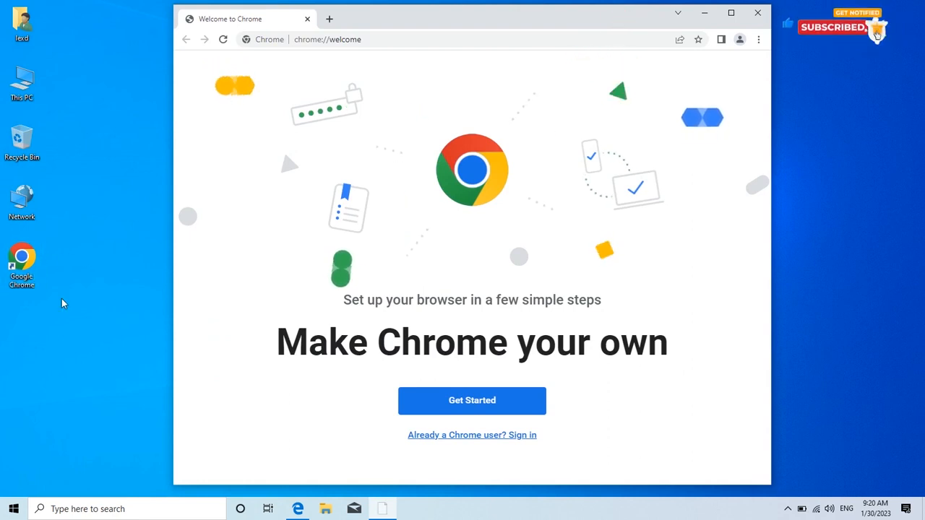
Step: Start Chrome's welcome setup and continue past the bookmarks page keeping Gmail, YouTube and Maps
{"action": "left_click", "coordinate": [471, 400]}
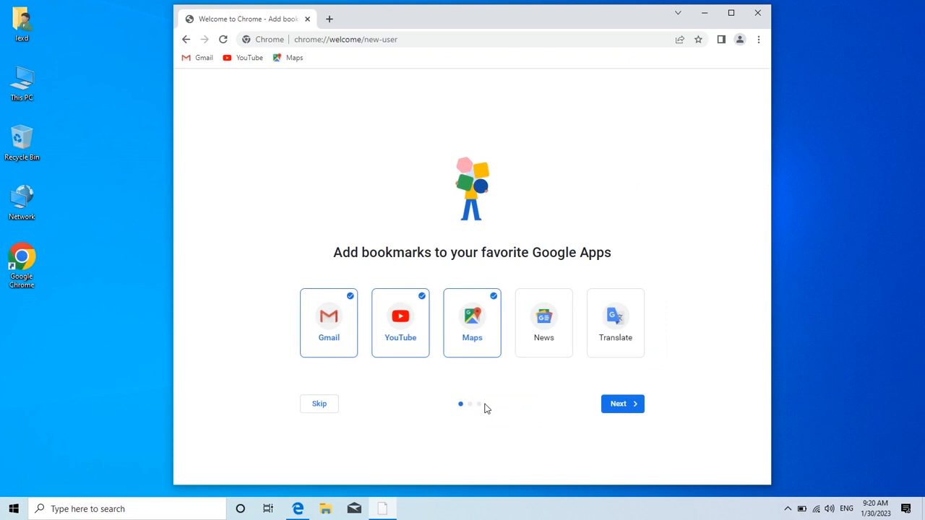
{"action": "left_click", "coordinate": [621, 403]}
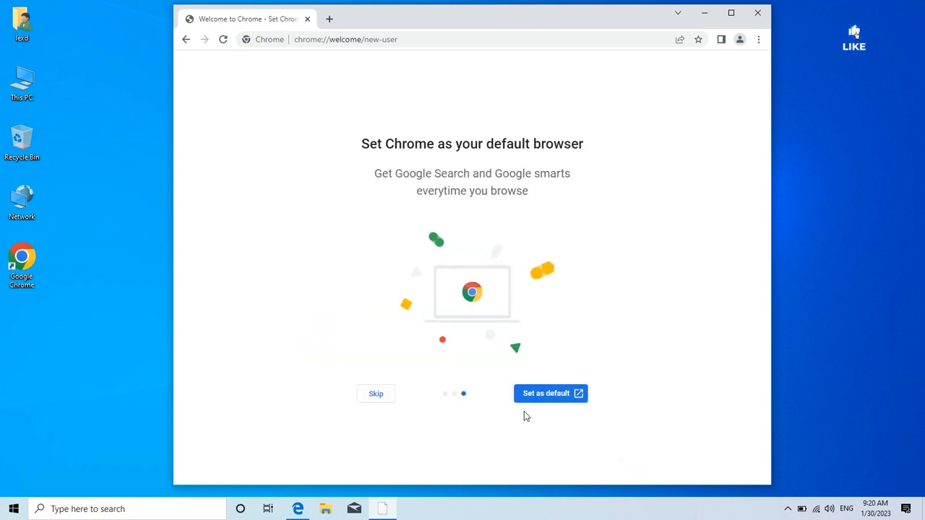